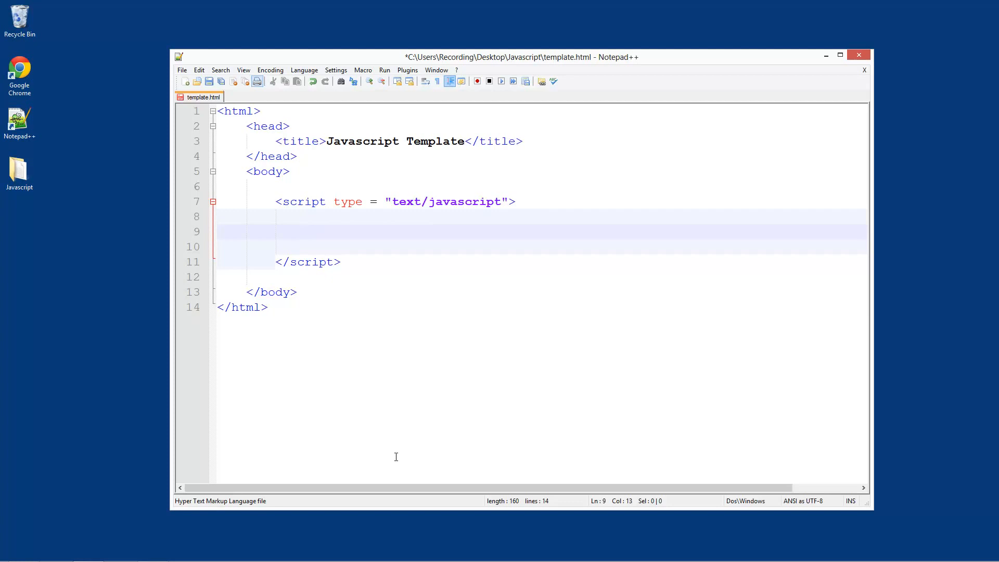
Step: Show template.html in Chrome, with its sentence written by document.write
{"action": "left_click", "coordinate": [304, 231]}
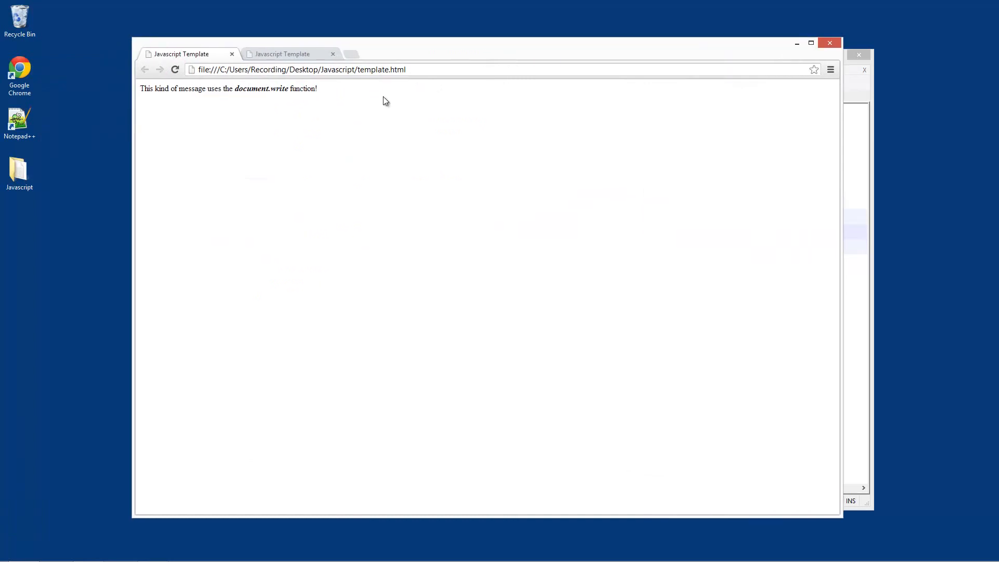
{"action": "mouse_move", "coordinate": [171, 123]}
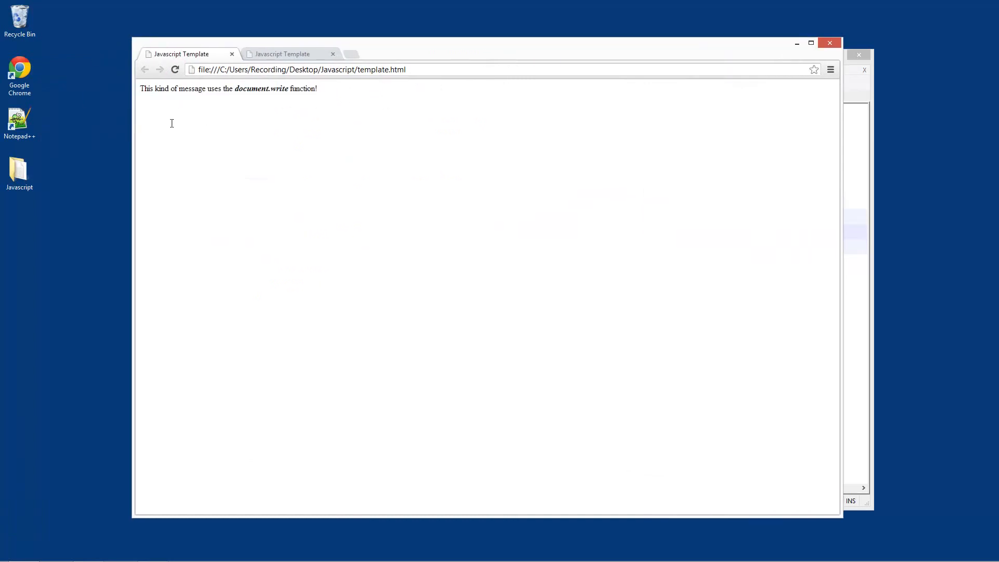
{"action": "mouse_move", "coordinate": [392, 159]}
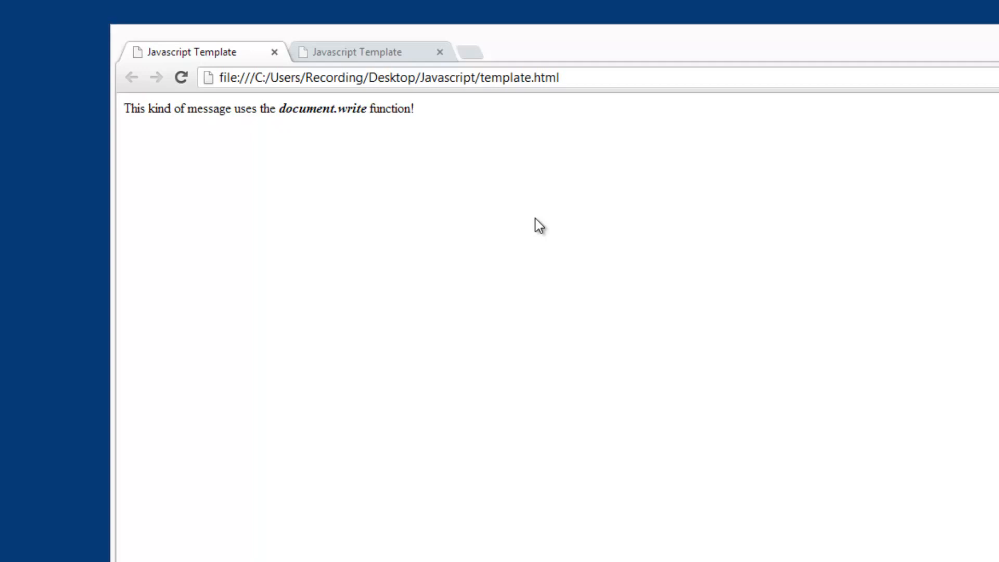
{"action": "mouse_move", "coordinate": [957, 141]}
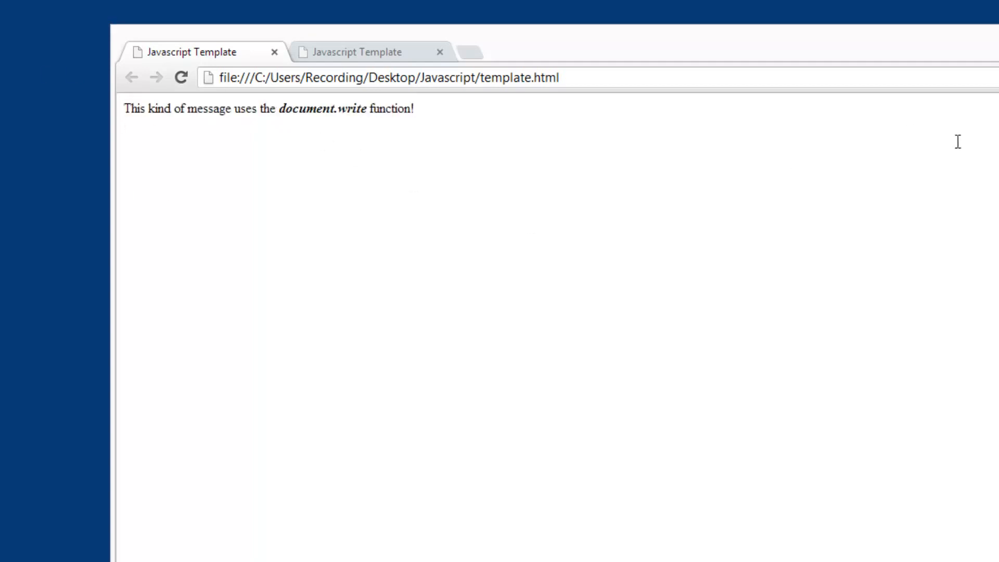
{"action": "mouse_move", "coordinate": [442, 267]}
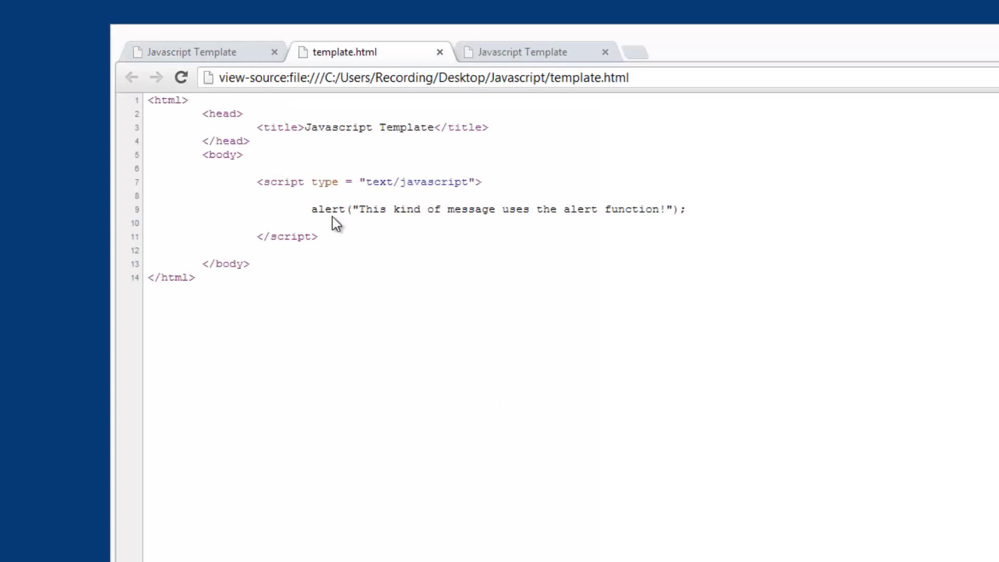
{"action": "mouse_move", "coordinate": [598, 114]}
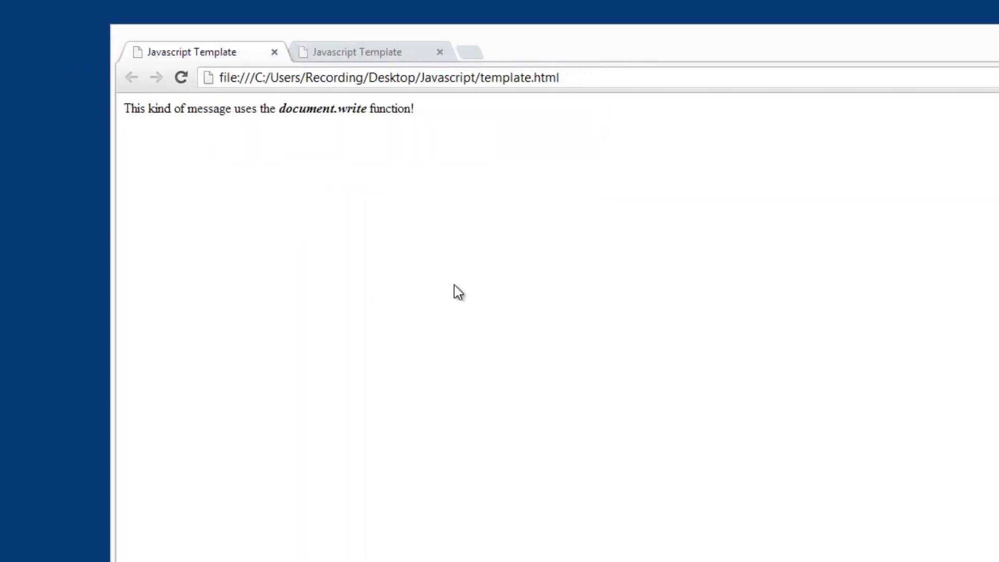
{"action": "left_click_drag", "start_coordinate": [278, 109], "coordinate": [412, 108]}
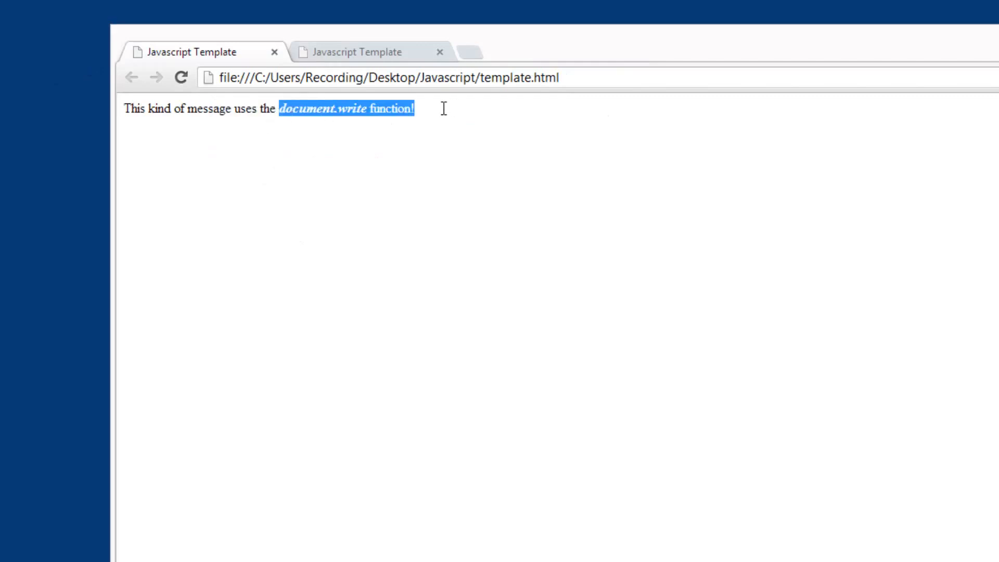
{"action": "left_click", "coordinate": [811, 42]}
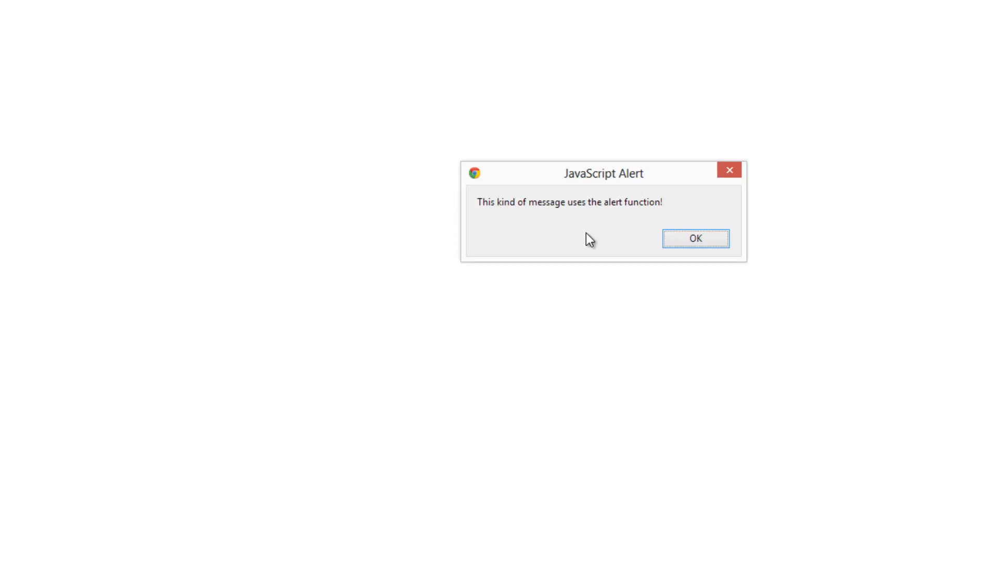
Step: Dismiss the JavaScript alert popup that uses the alert function
{"action": "left_click", "coordinate": [695, 237]}
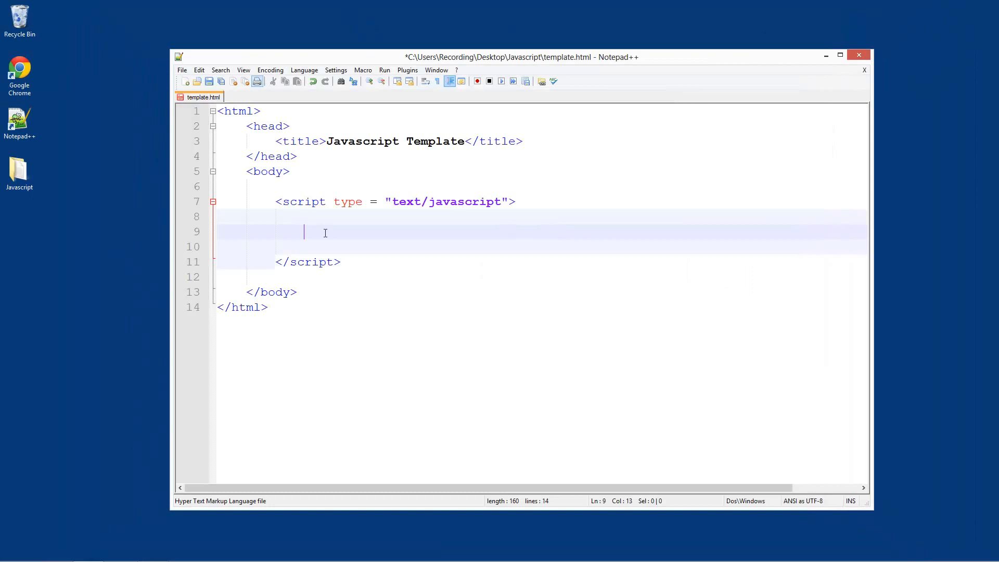
{"action": "mouse_move", "coordinate": [296, 225]}
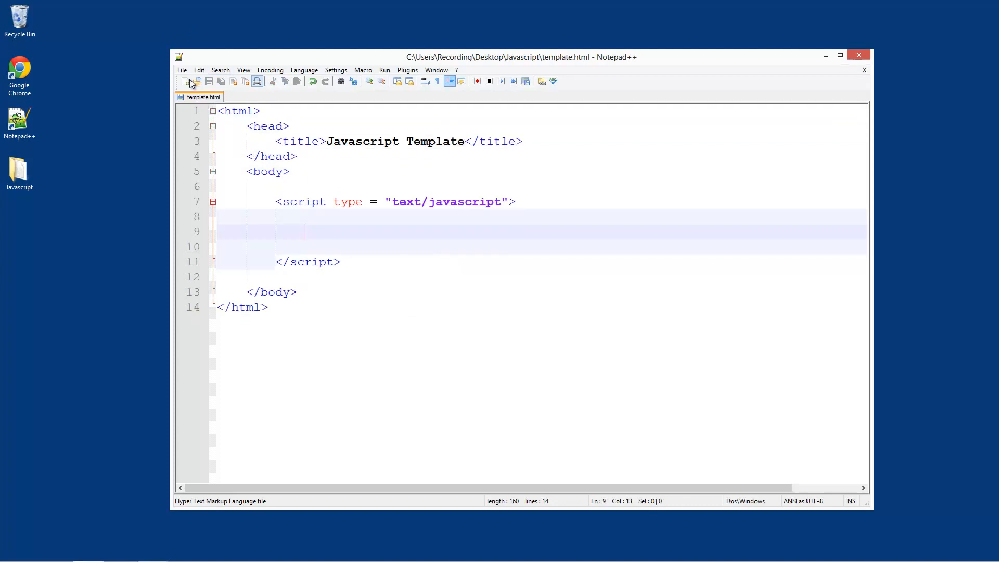
Step: Save the emptied template as 'two' and open two.html in Notepad++
{"action": "left_click", "coordinate": [196, 81]}
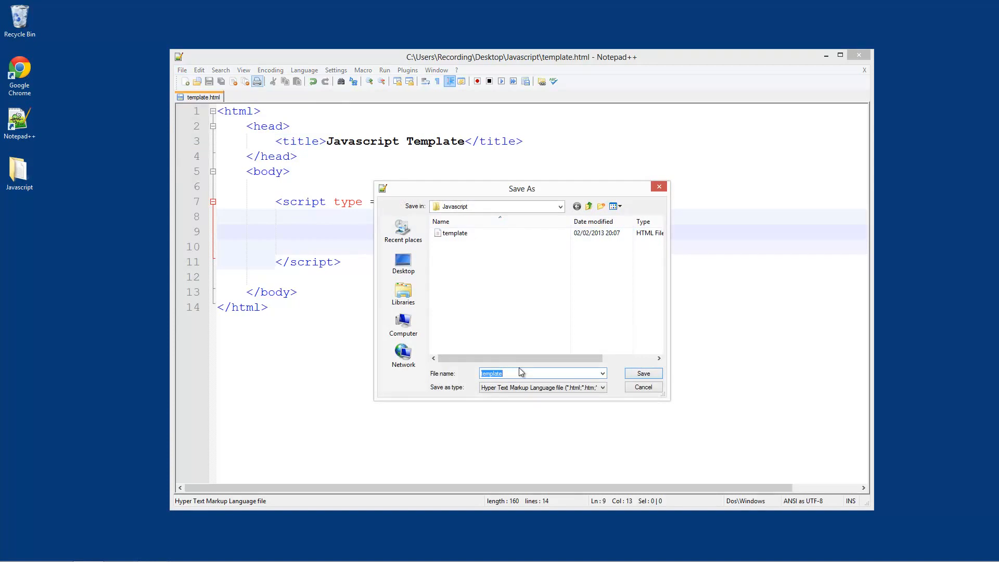
{"action": "type", "text": "two"}
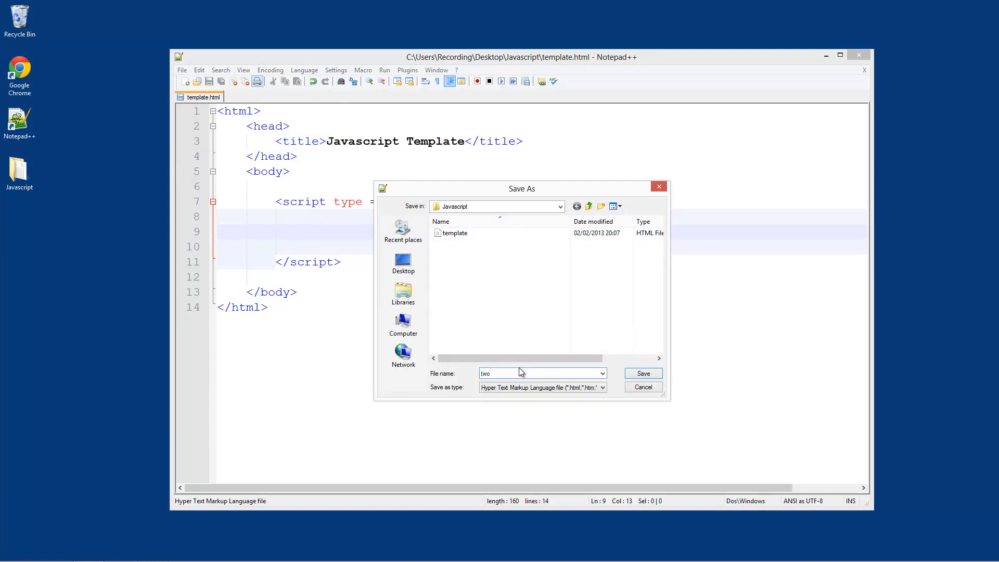
{"action": "left_click", "coordinate": [642, 374]}
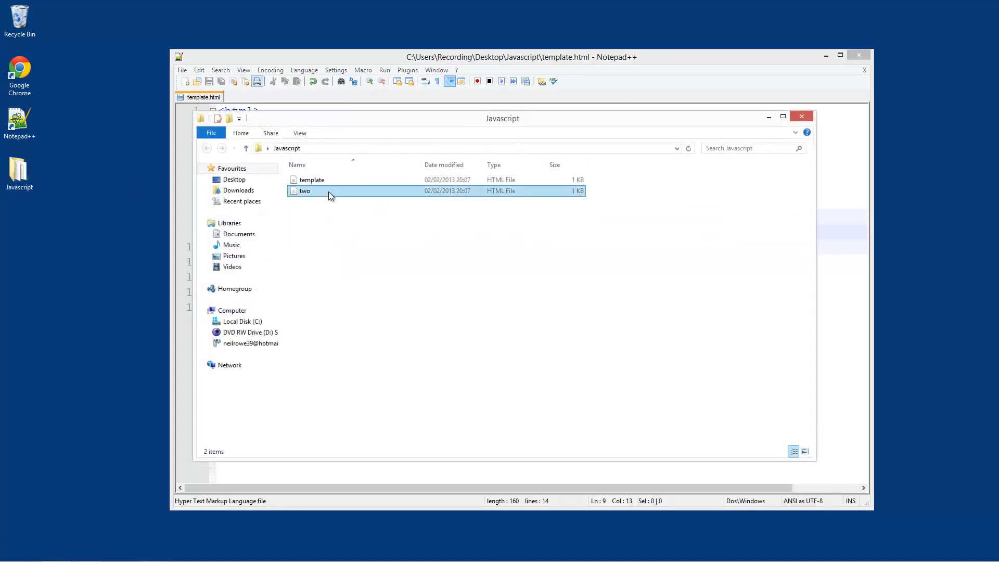
{"action": "double_click", "coordinate": [304, 191]}
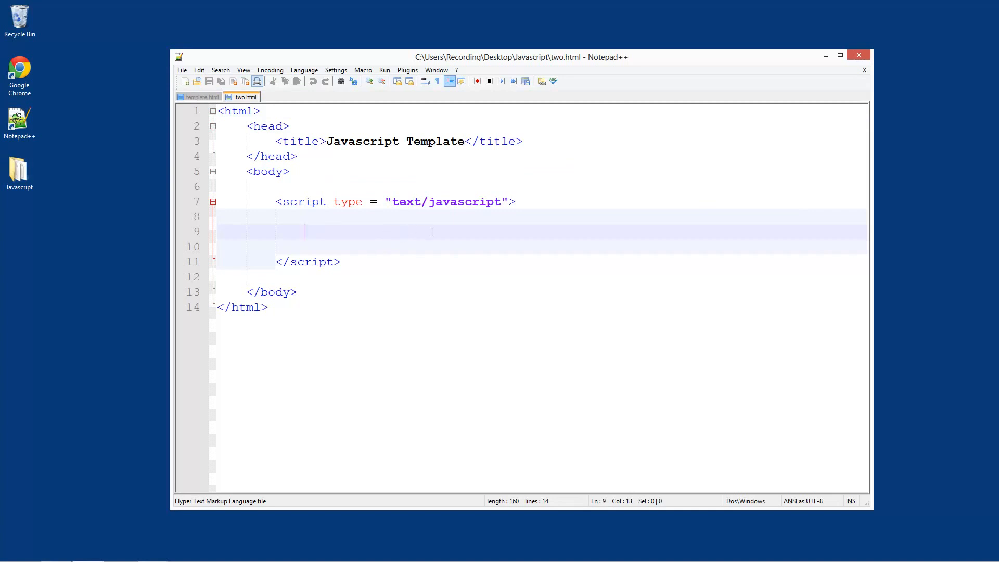
{"action": "mouse_move", "coordinate": [355, 234]}
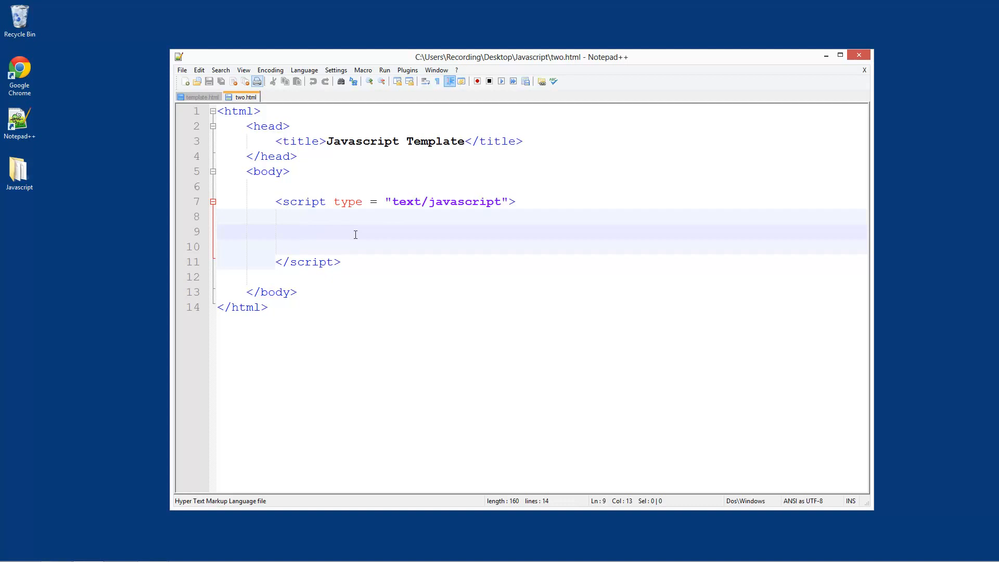
Step: Write document.write(); inside the script block of two.html
{"action": "type", "text": "d"}
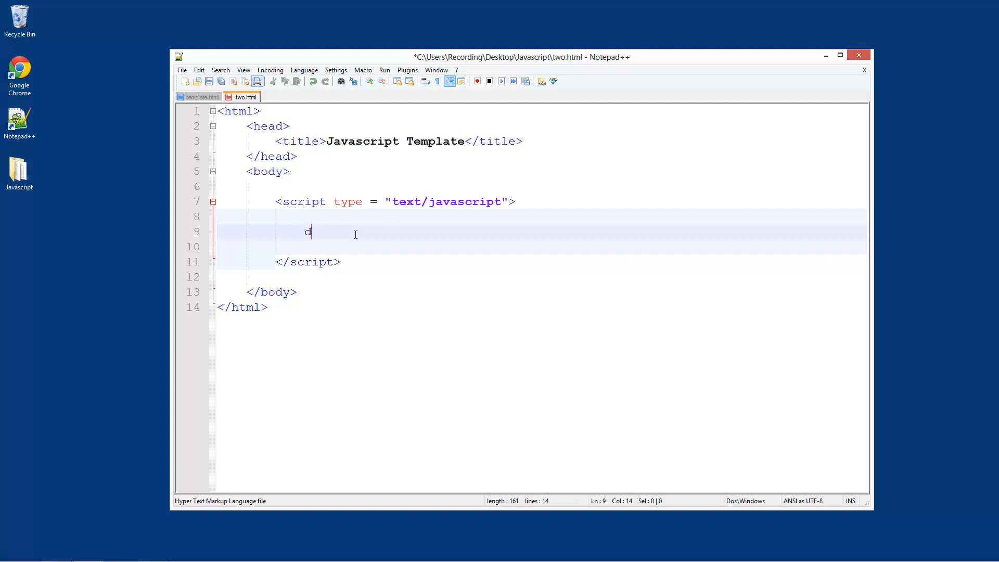
{"action": "type", "text": "ocument"}
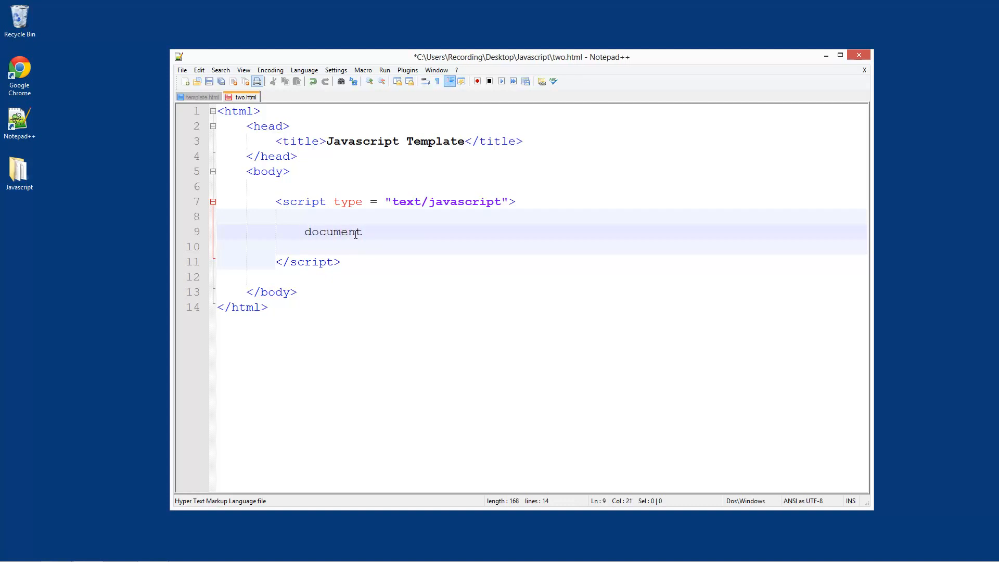
{"action": "type", "text": ".write()"}
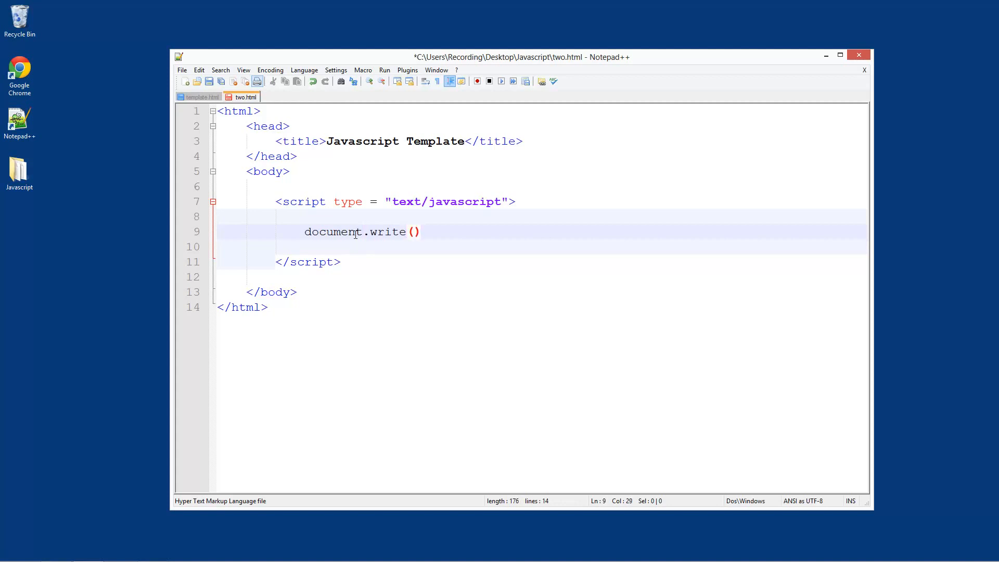
{"action": "type", "text": ";"}
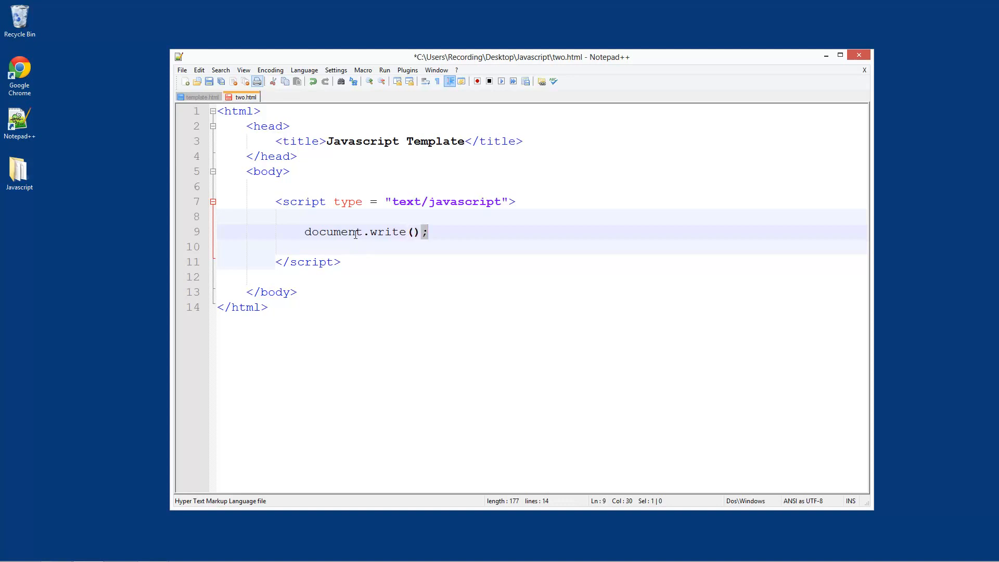
Step: Put "Hello World!" inside the document.write parentheses
{"action": "left_click", "coordinate": [422, 231]}
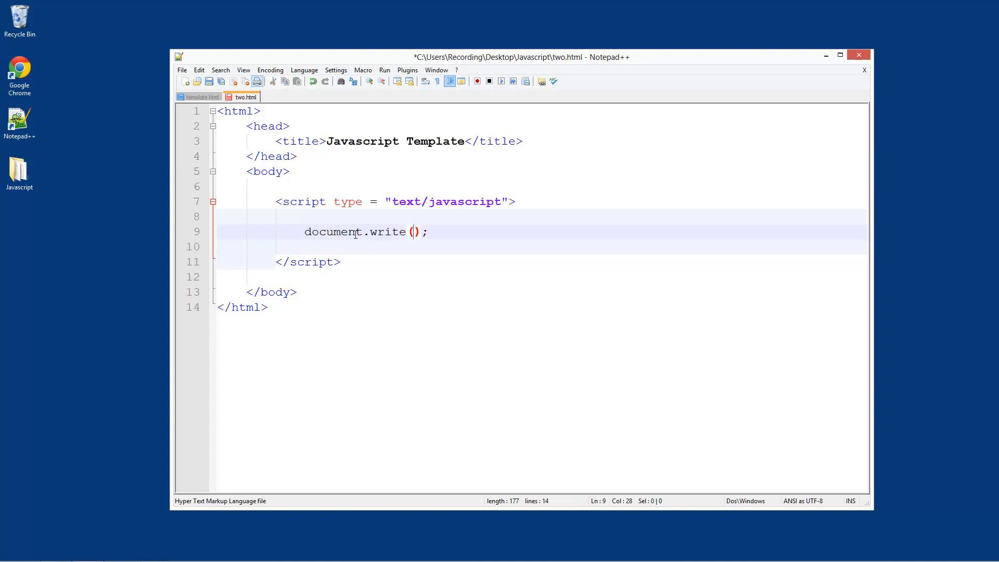
{"action": "type", "text": "\"\""}
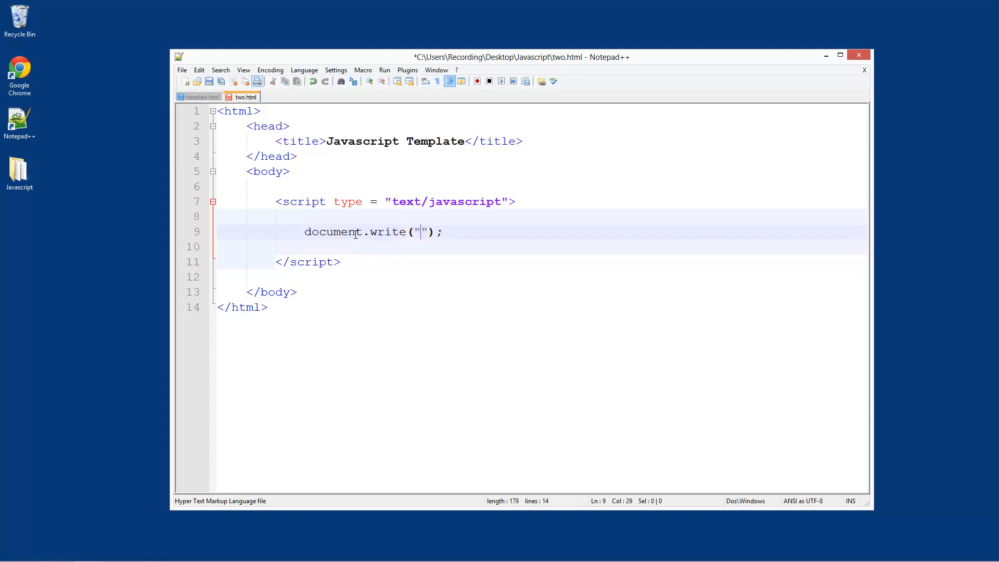
{"action": "type", "text": "H"}
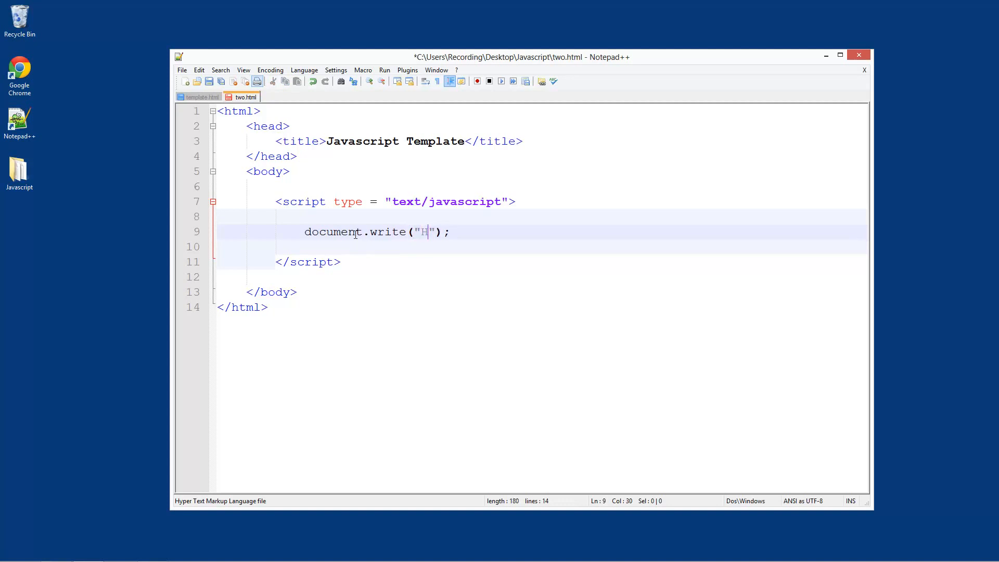
{"action": "type", "text": "ello Worl"}
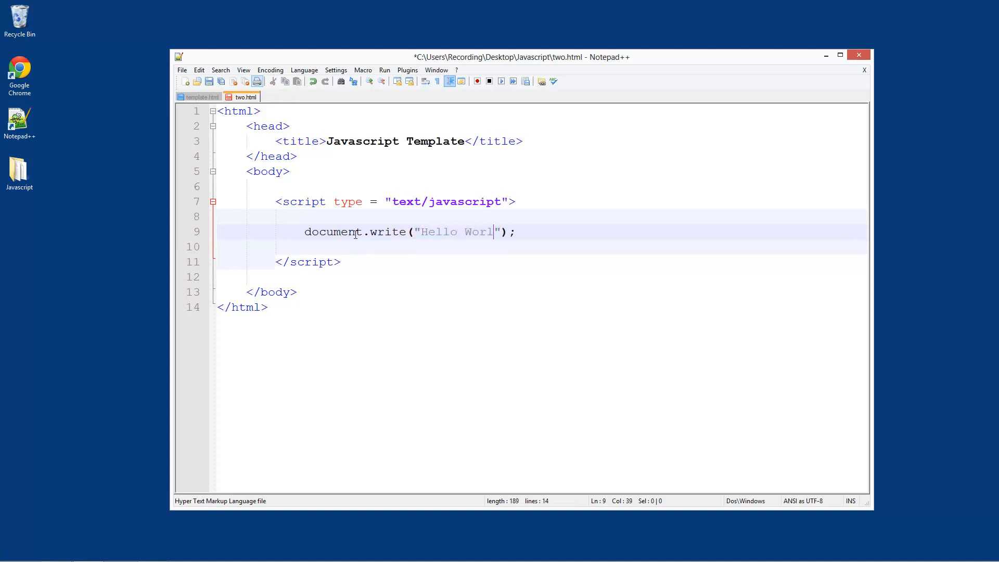
{"action": "type", "text": "d!"}
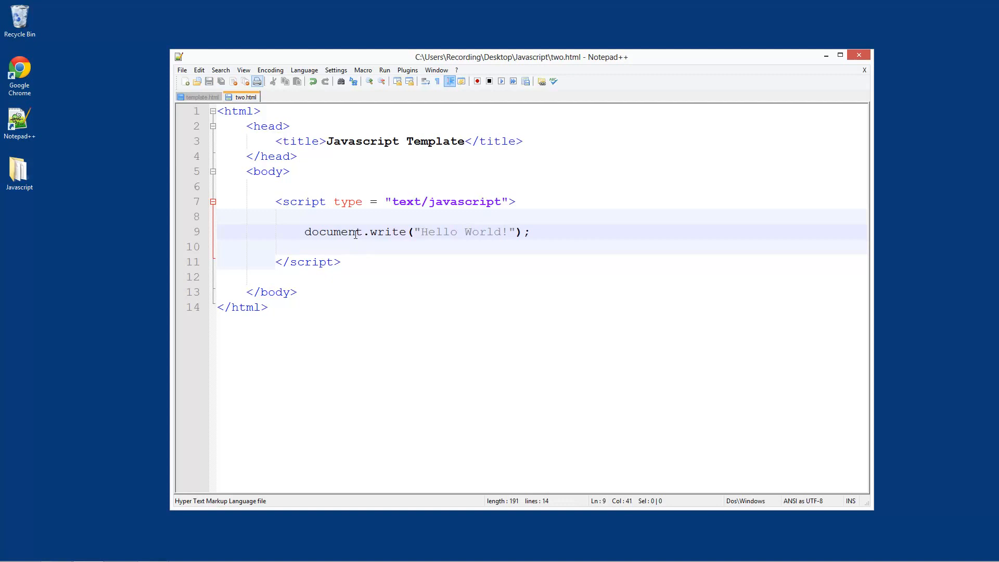
{"action": "left_click", "coordinate": [384, 71]}
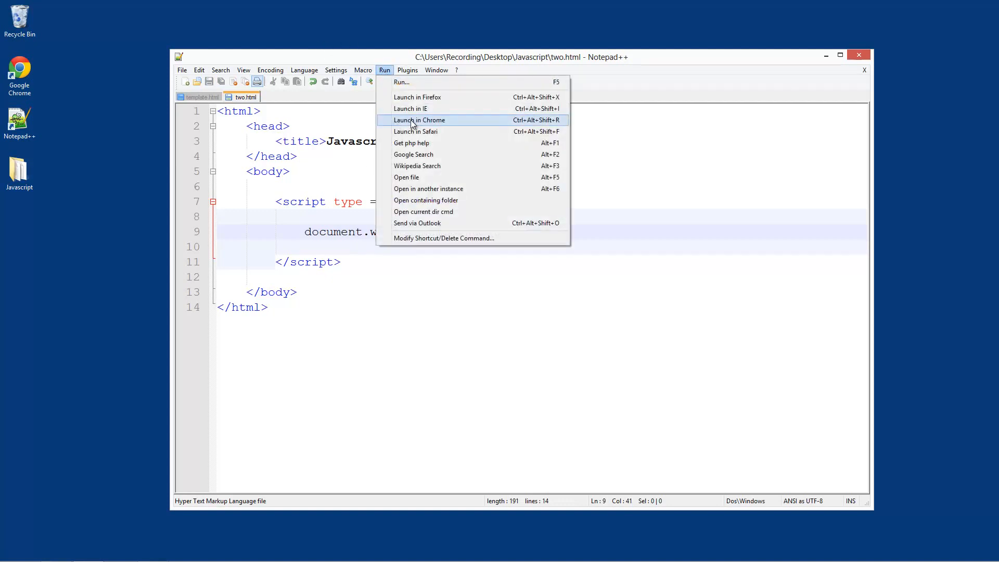
{"action": "left_click", "coordinate": [419, 119]}
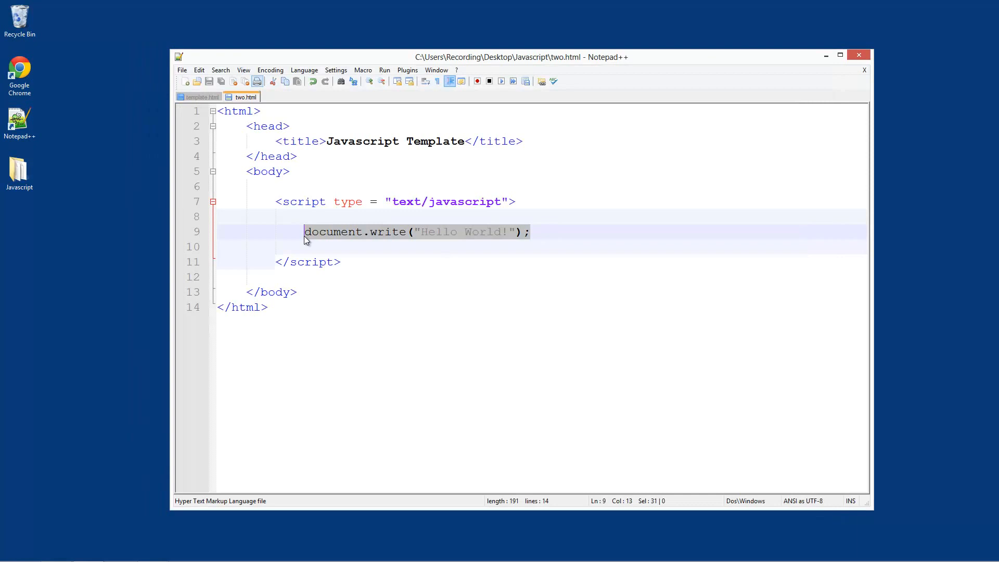
Step: Replace the script line with alert("Hello World!"); and save two.html
{"action": "type", "text": "alert"}
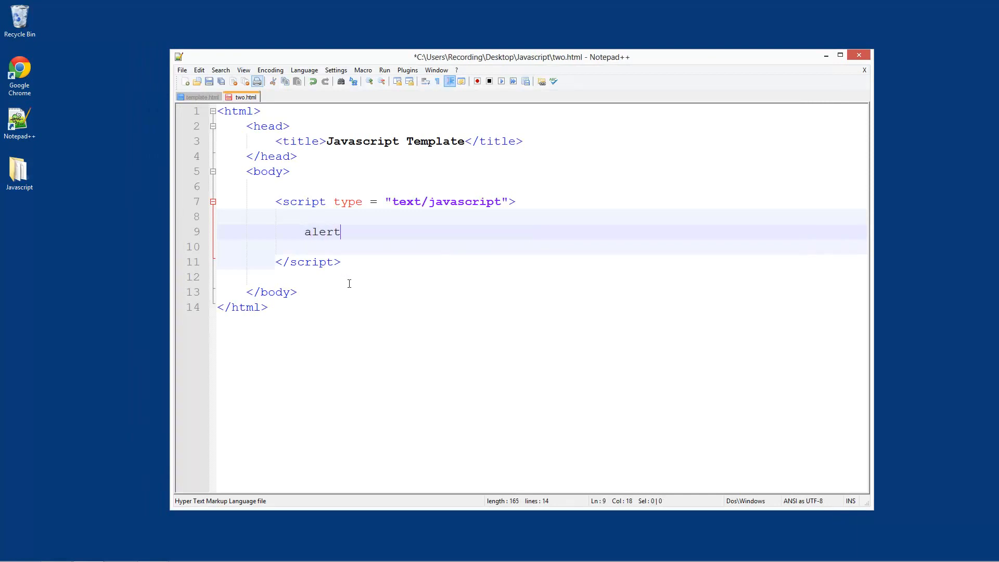
{"action": "type", "text": "()"}
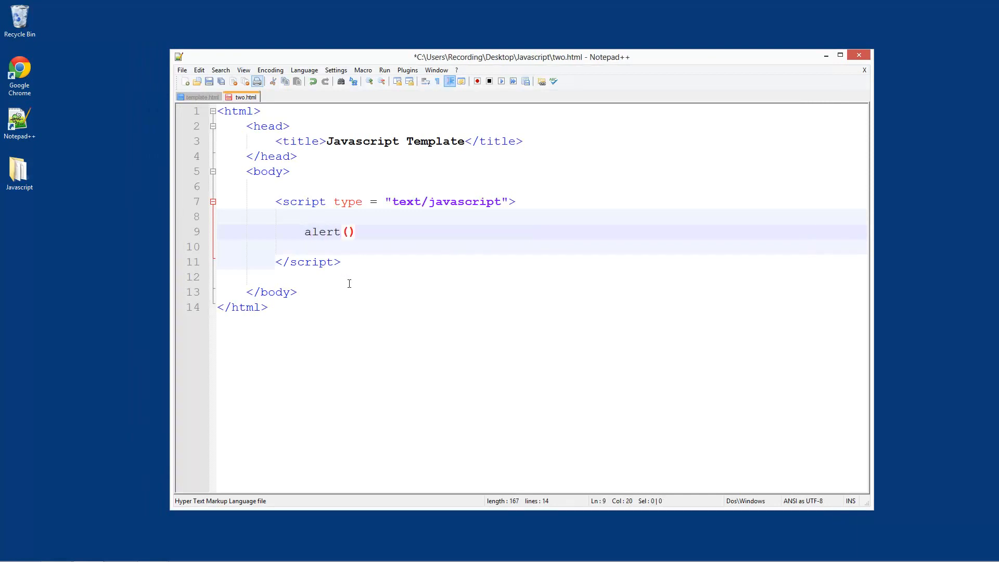
{"action": "type", "text": ";"}
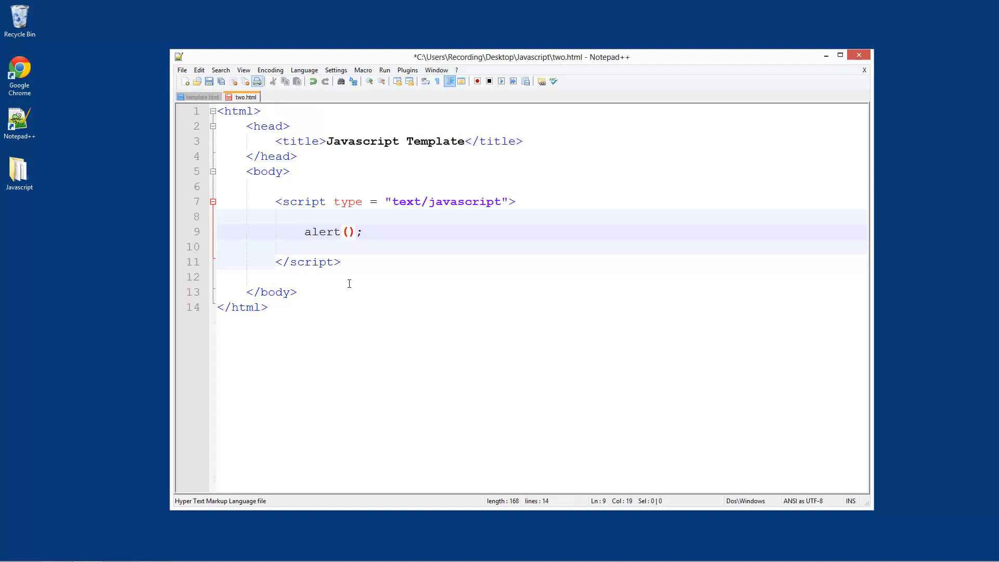
{"action": "type", "text": "\"\""}
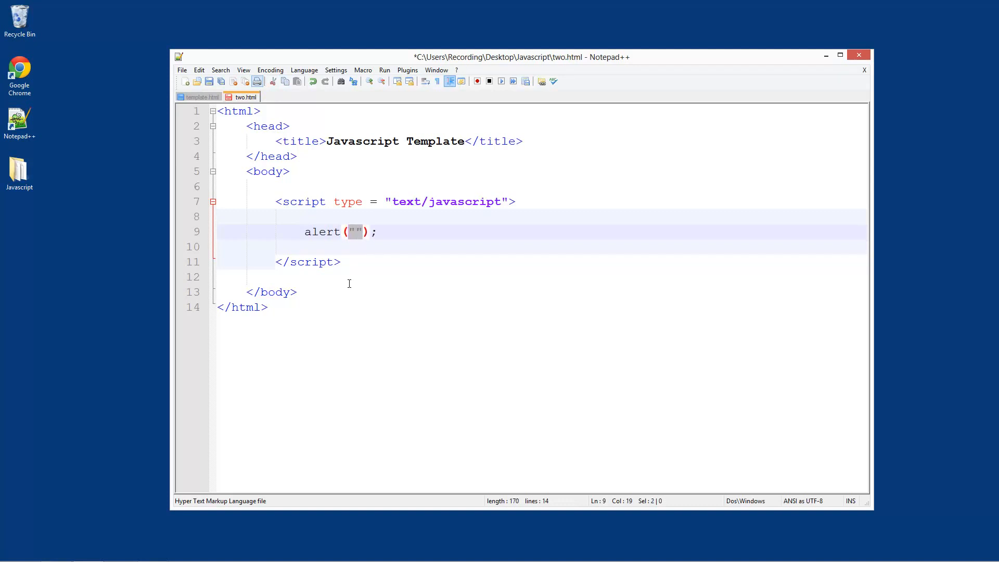
{"action": "type", "text": "Hell"}
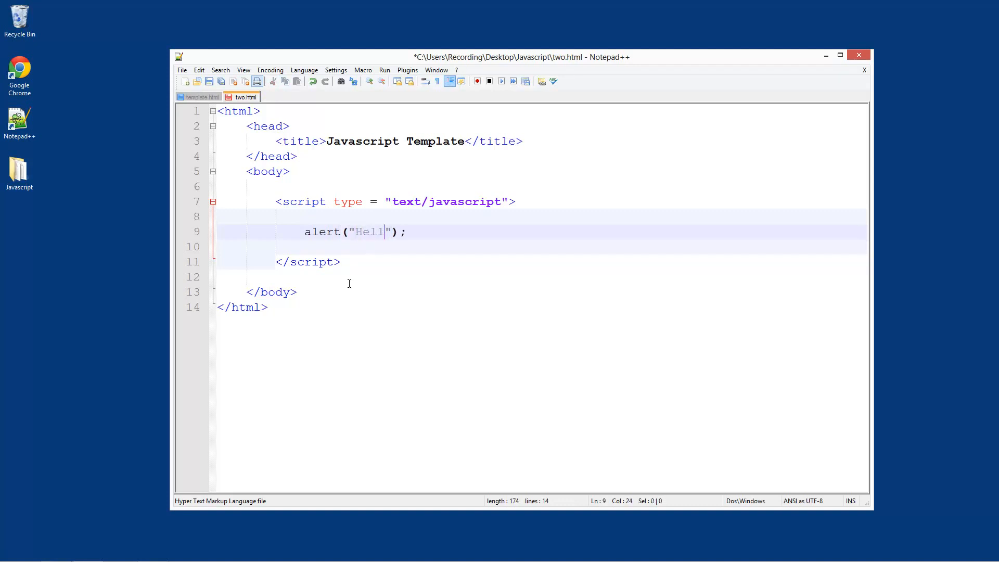
{"action": "type", "text": "o World"}
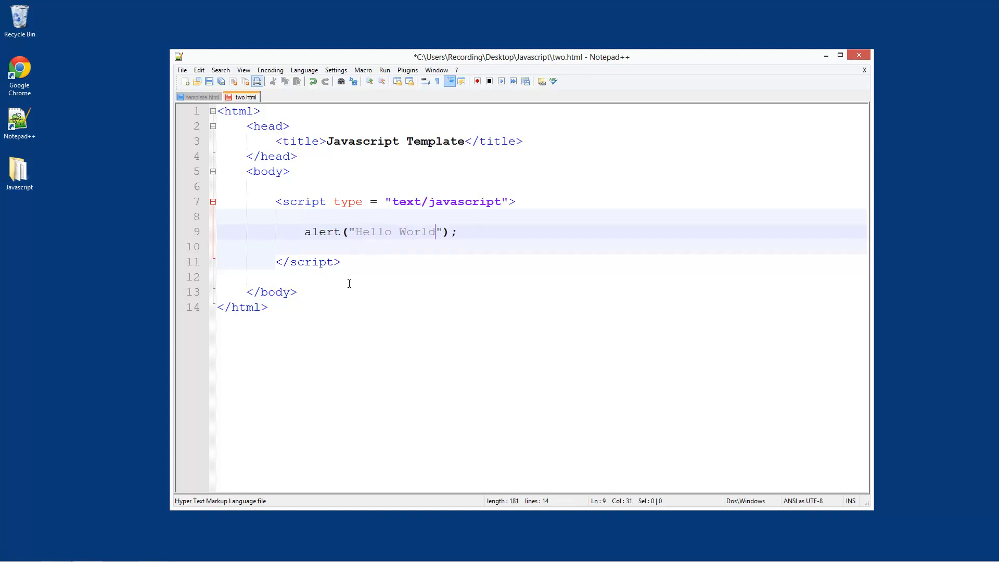
{"action": "left_click", "coordinate": [363, 70]}
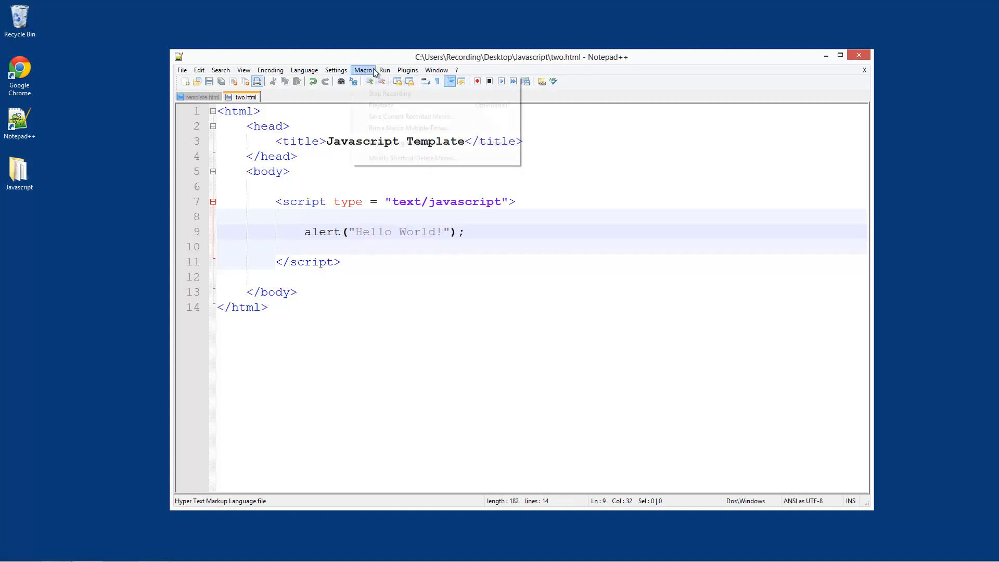
Step: Launch two.html in Chrome and dismiss its "Hello World!" alert
{"action": "left_click", "coordinate": [384, 71]}
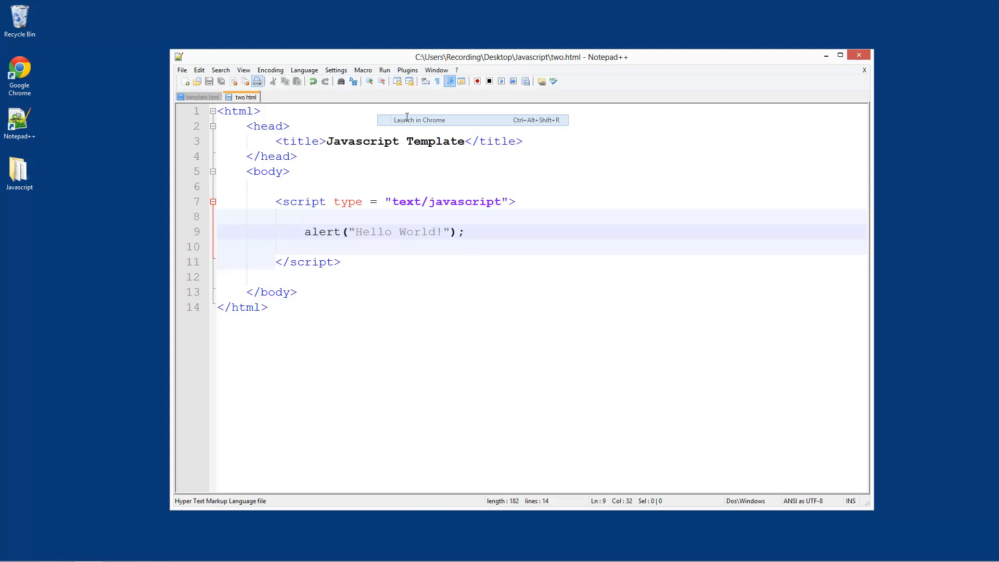
{"action": "left_click", "coordinate": [419, 119]}
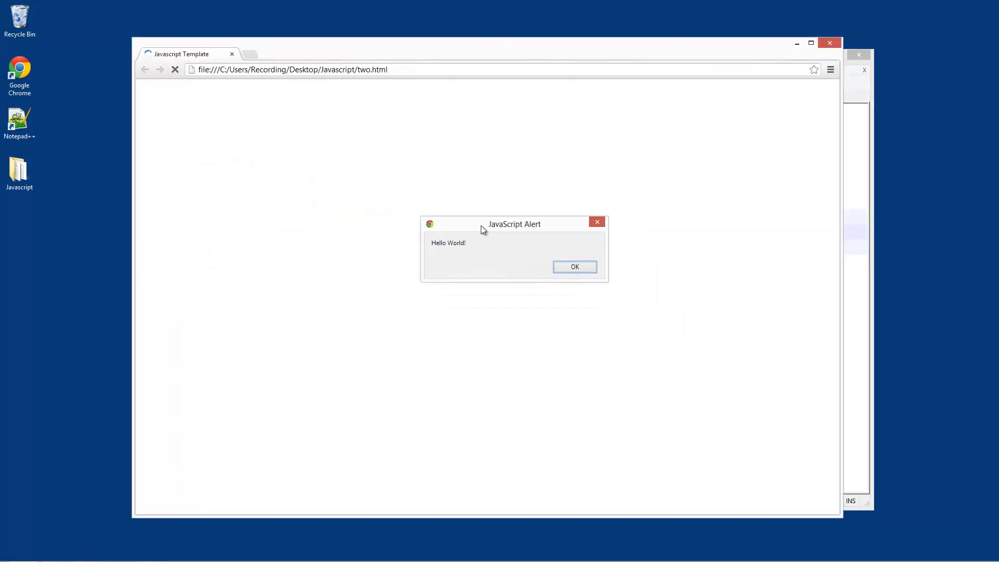
{"action": "mouse_move", "coordinate": [402, 244]}
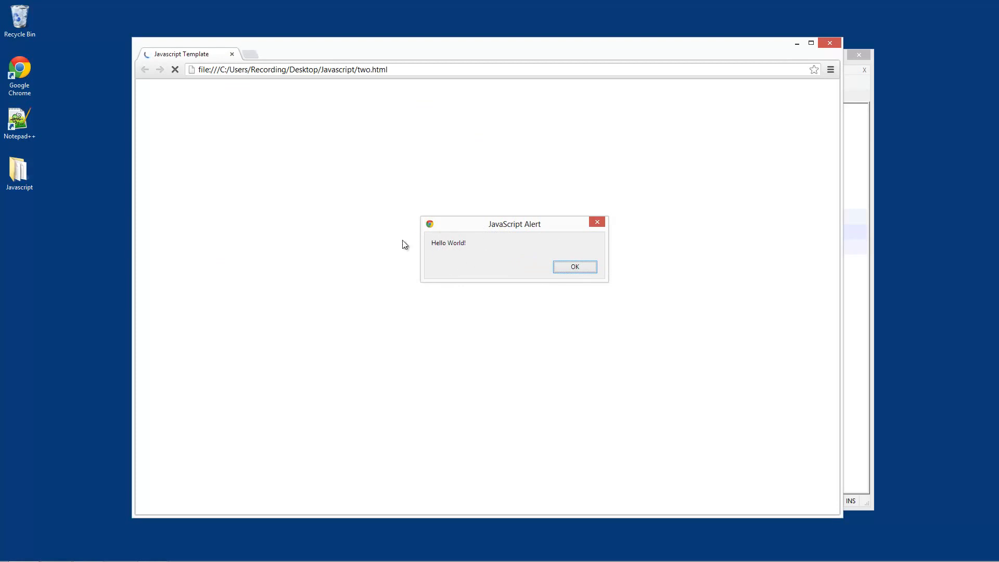
{"action": "left_click", "coordinate": [573, 266]}
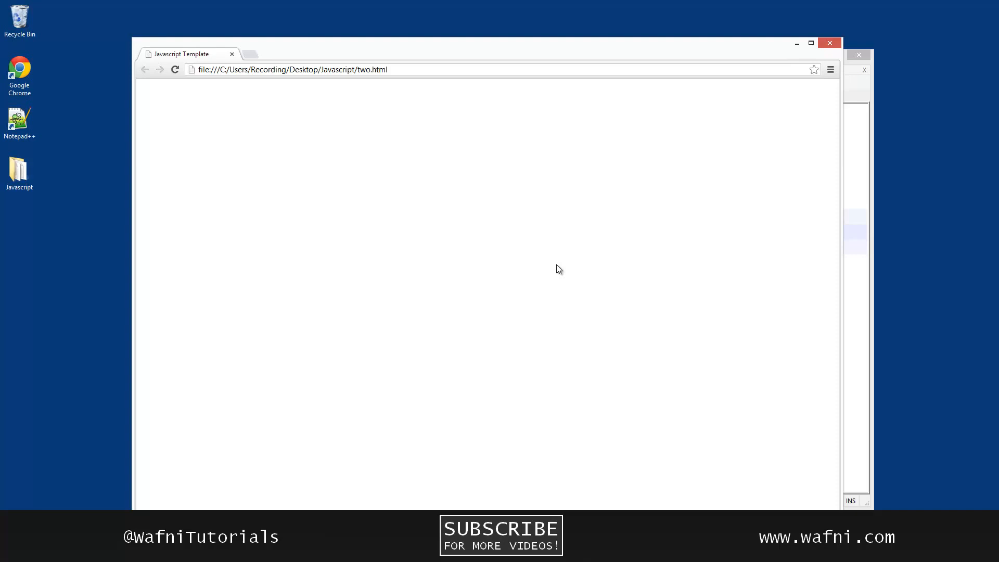
{"action": "mouse_move", "coordinate": [582, 299]}
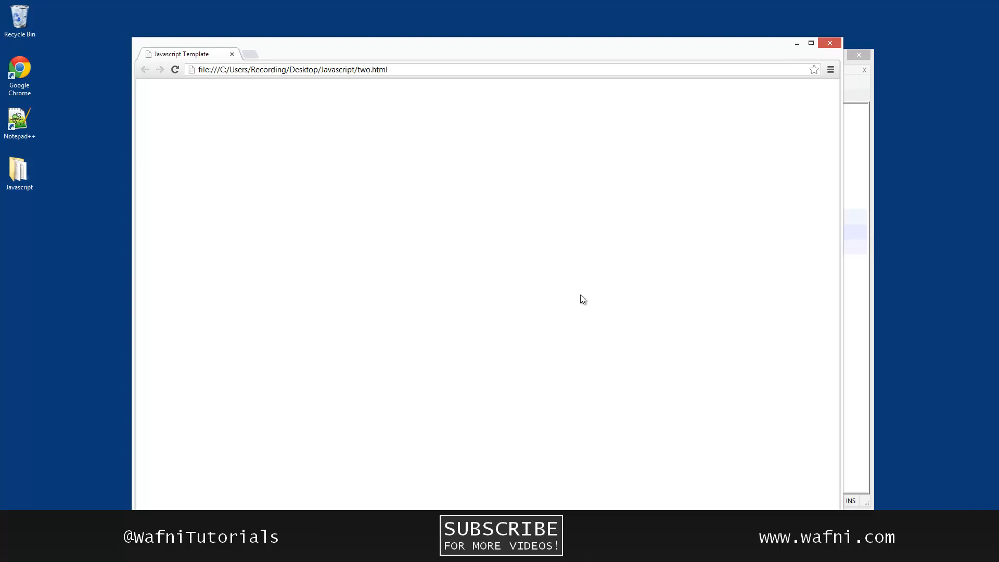